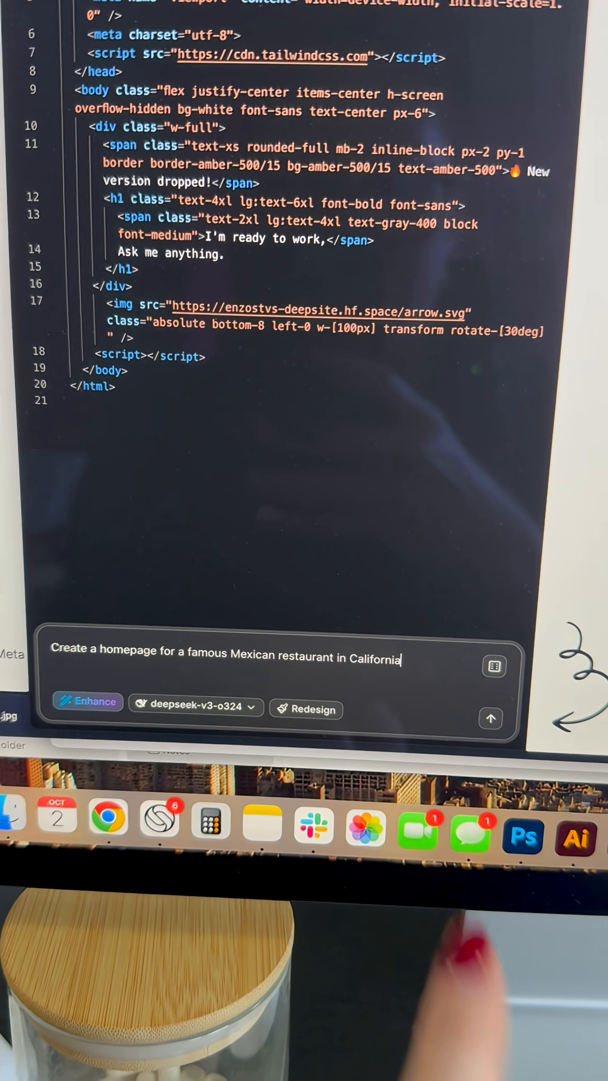
- Submit the prompt asking for a homepage for a famous Mexican restaurant in California
left_click(492, 719)
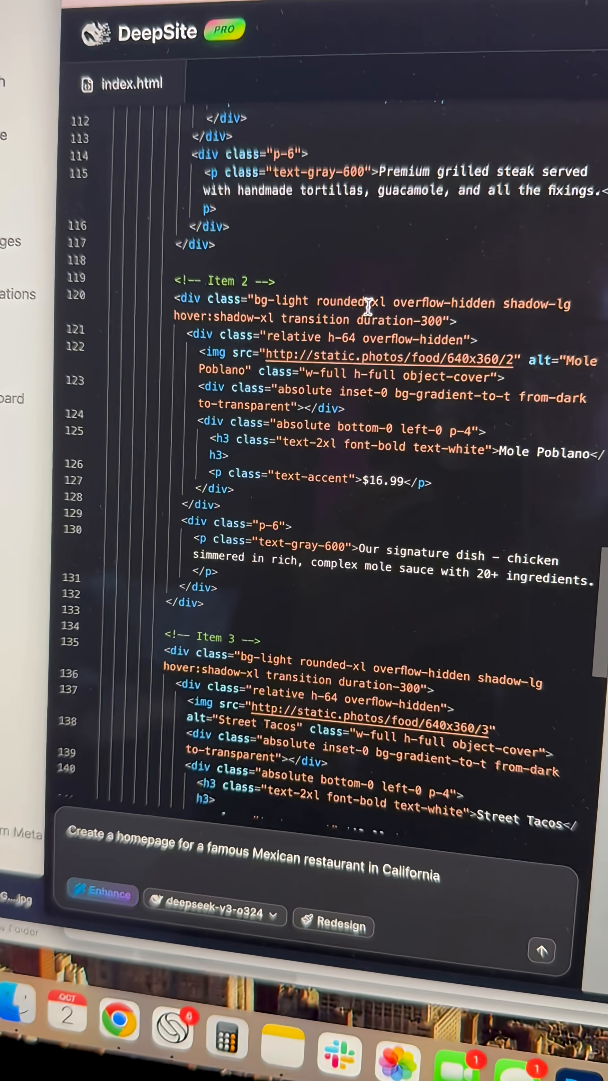
- Scroll the Señor Sizzle preview from the food hero image down to the Our Specialties section
scroll("down", 3)
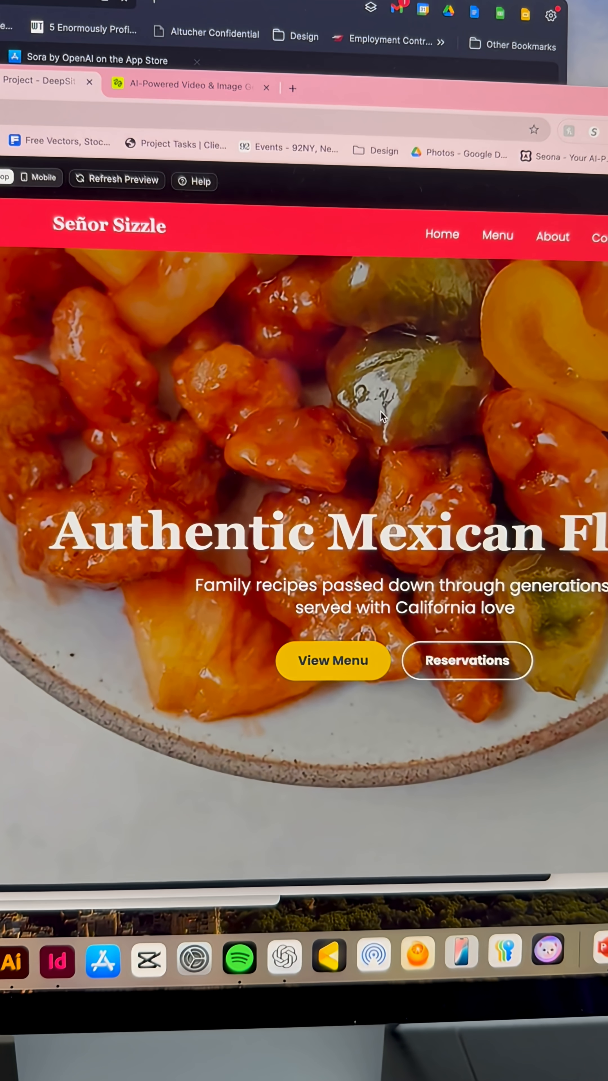
scroll("down", 3)
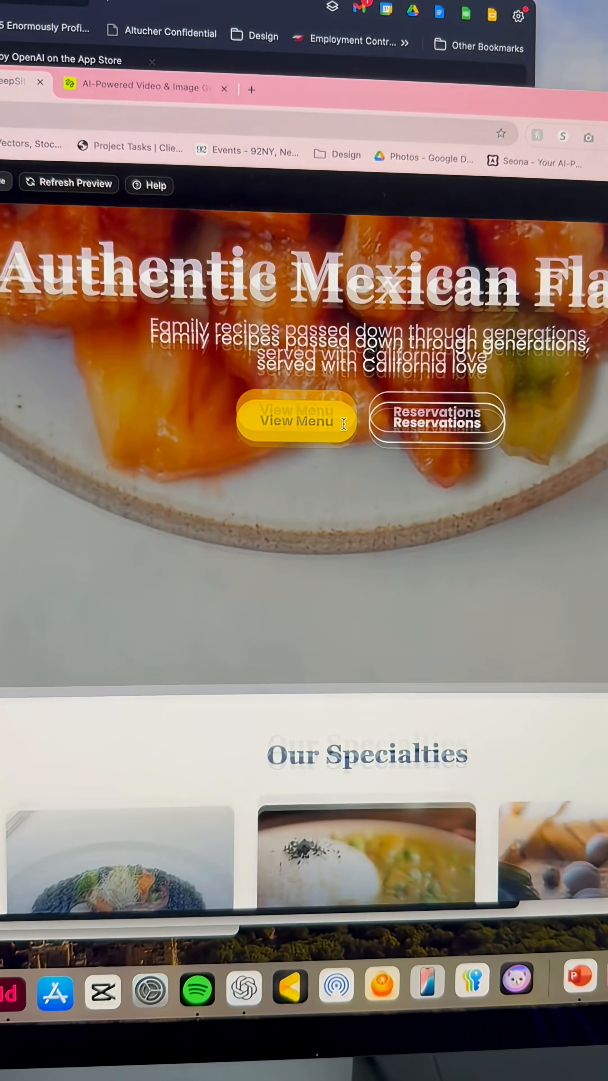
scroll("down", 3)
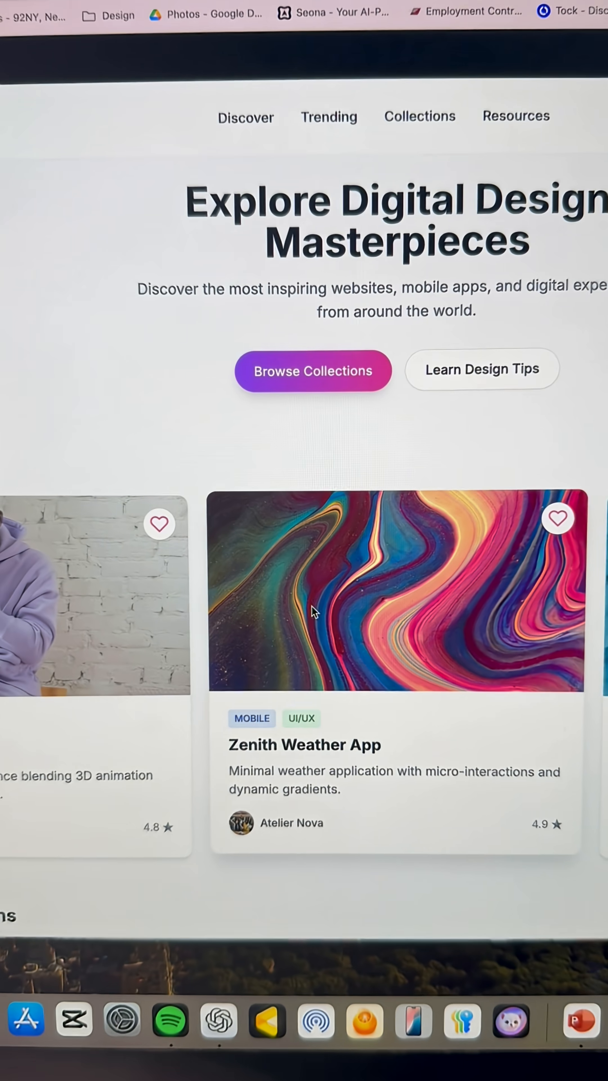
- Scroll the redesigned design gallery preview from its hero heading to the project cards
scroll("down", 3)
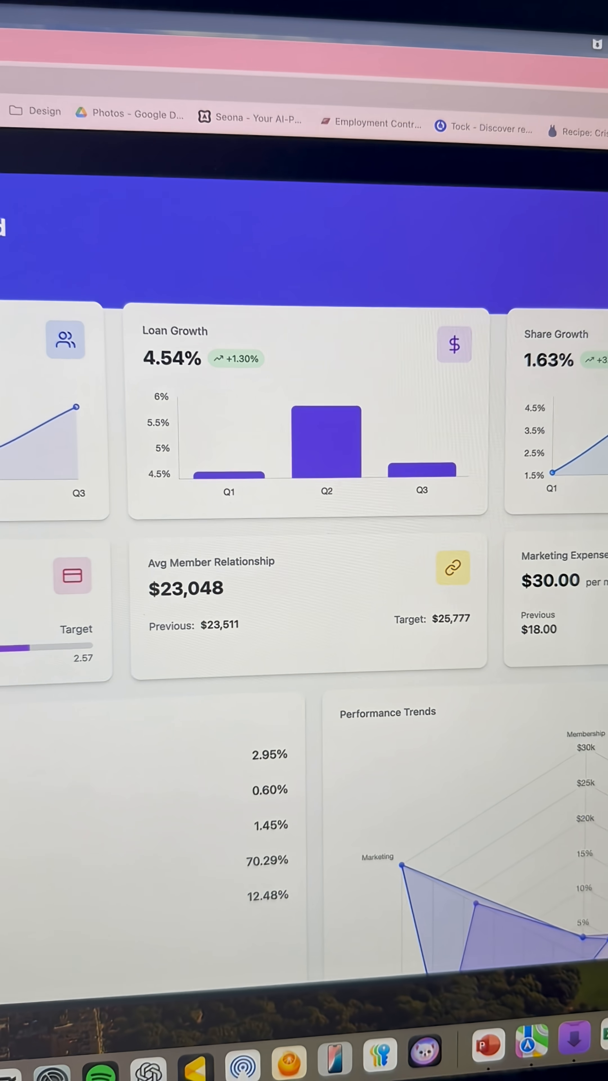
- Scroll the dashboard preview past Loan Growth and member metrics to the Performance Trends chart
scroll("down", 3)
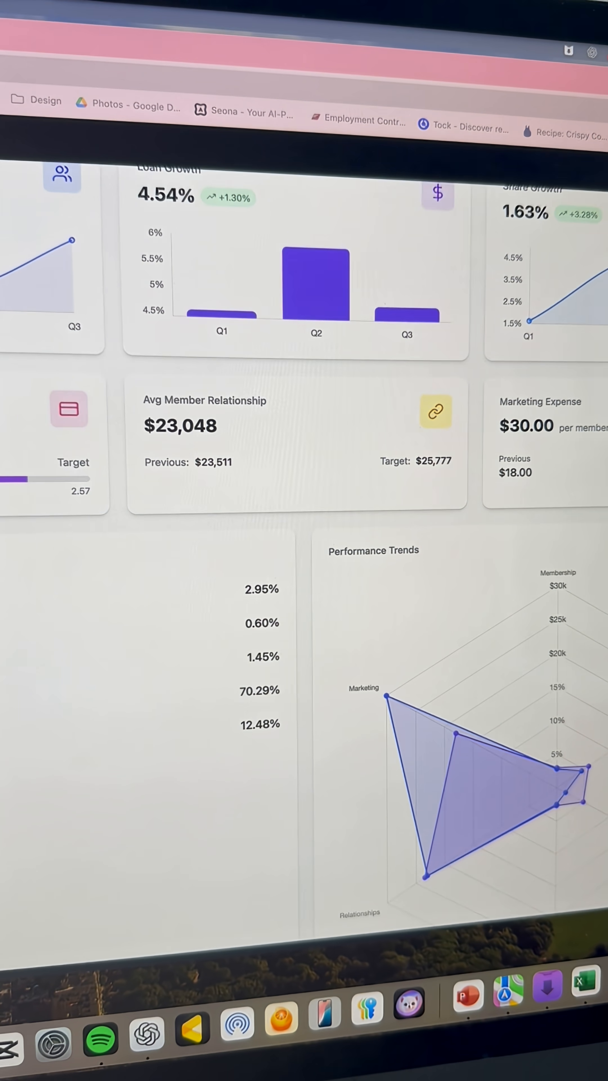